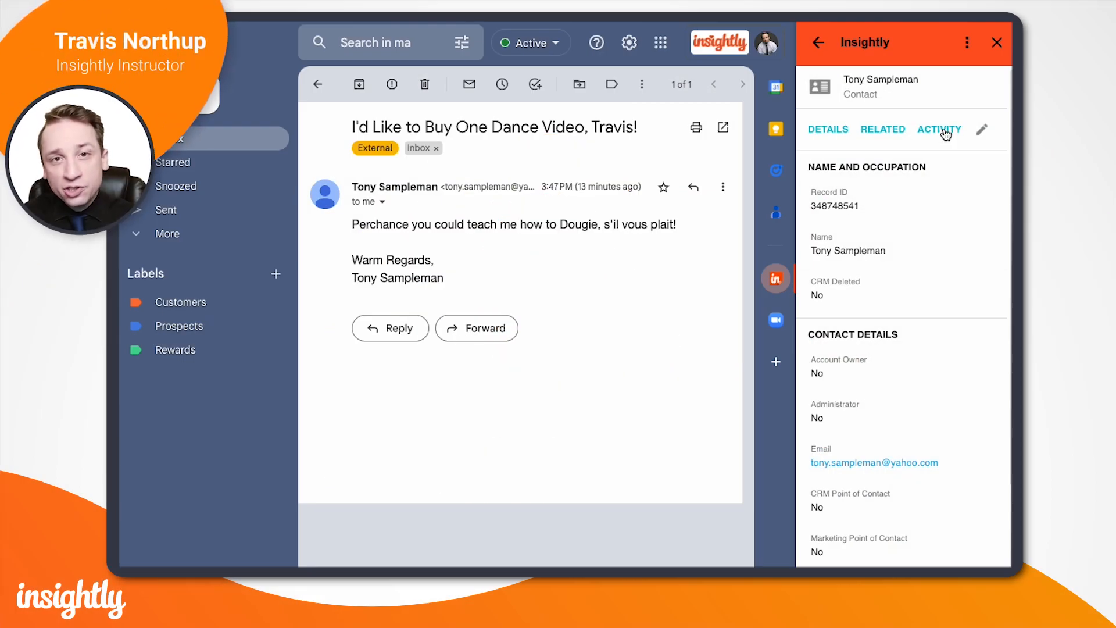
From the contact's Activity view, choose Add Task in the Add Activity menu
click(940, 129)
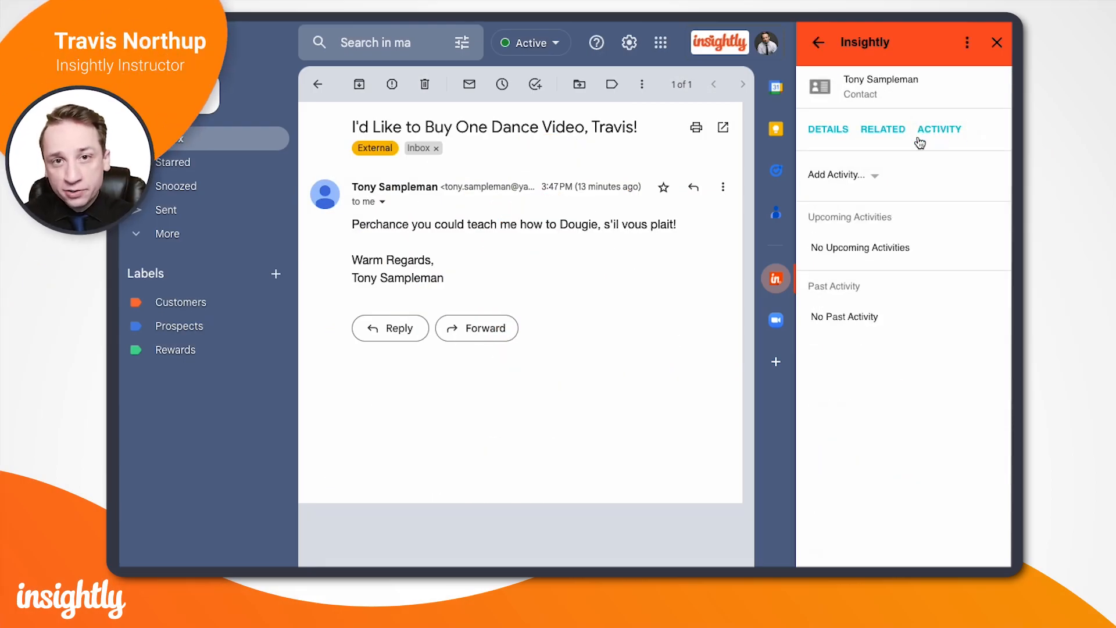
click(843, 175)
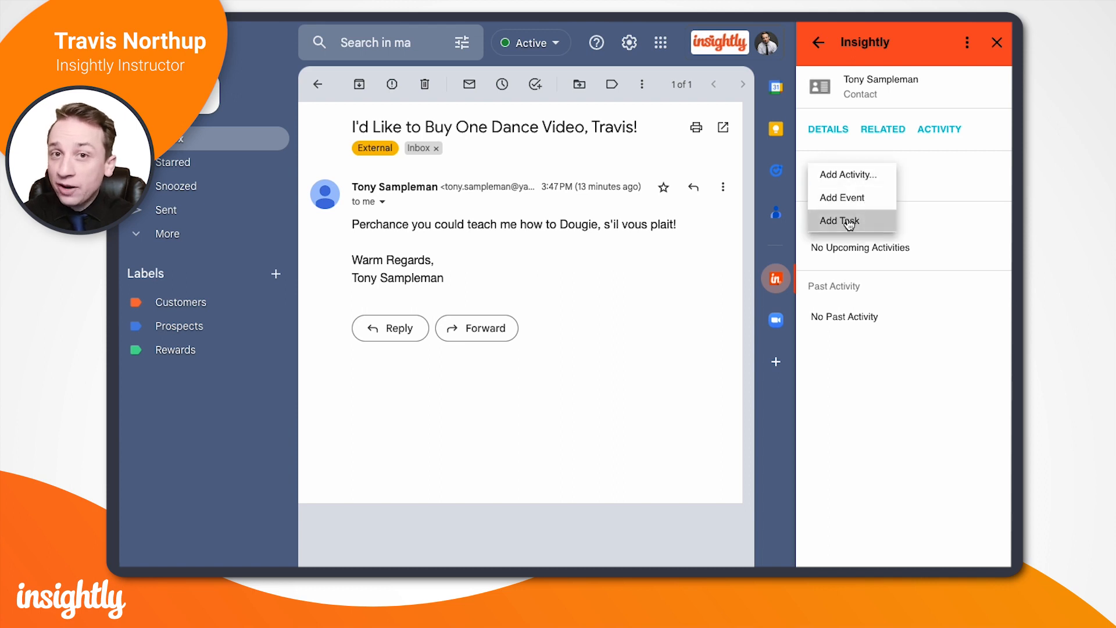
click(839, 221)
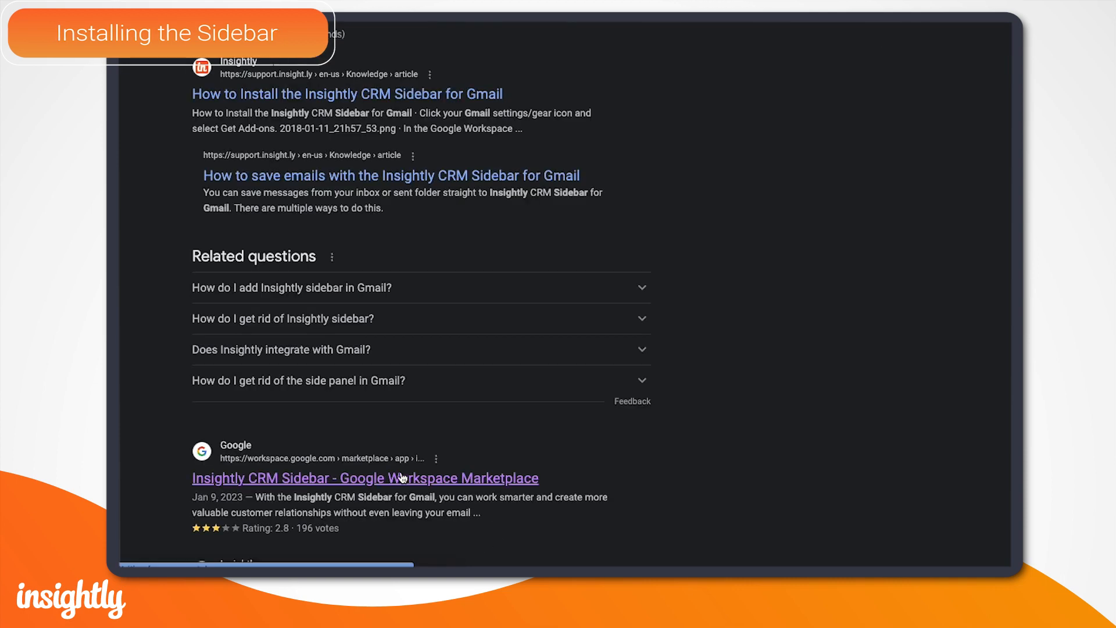
Start installing the Insightly CRM Sidebar from its Marketplace listing and grant permission
click(364, 478)
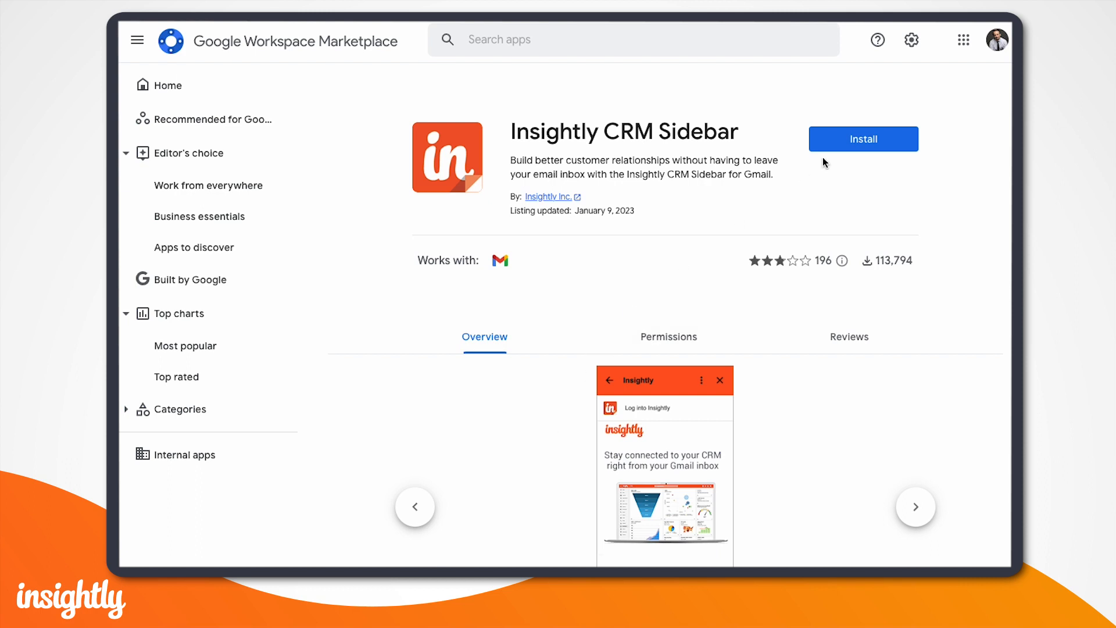
click(861, 139)
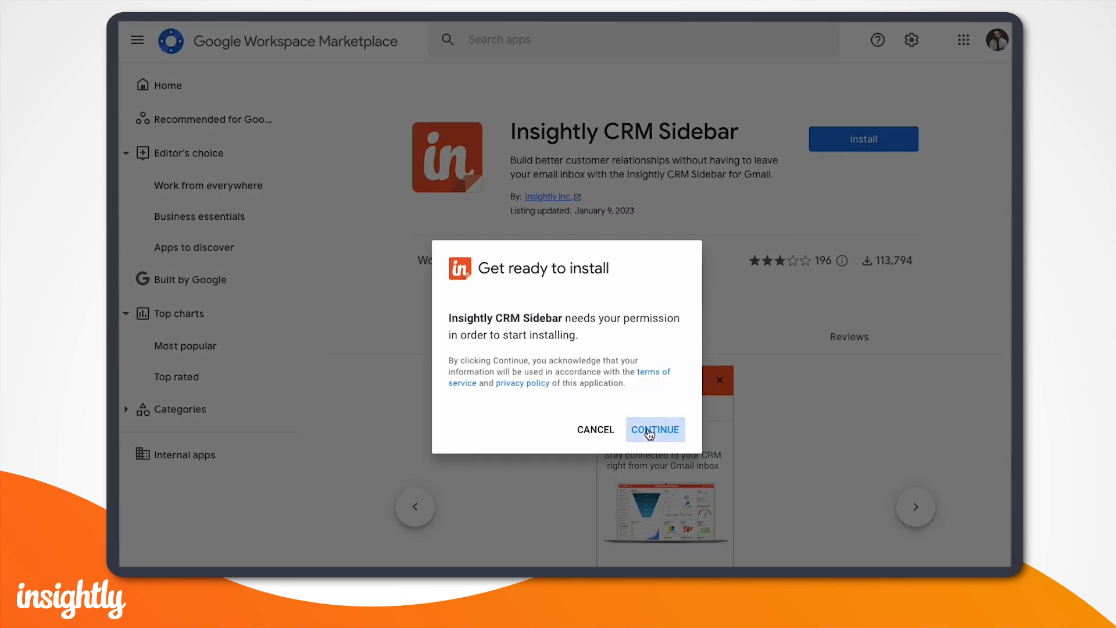
click(654, 429)
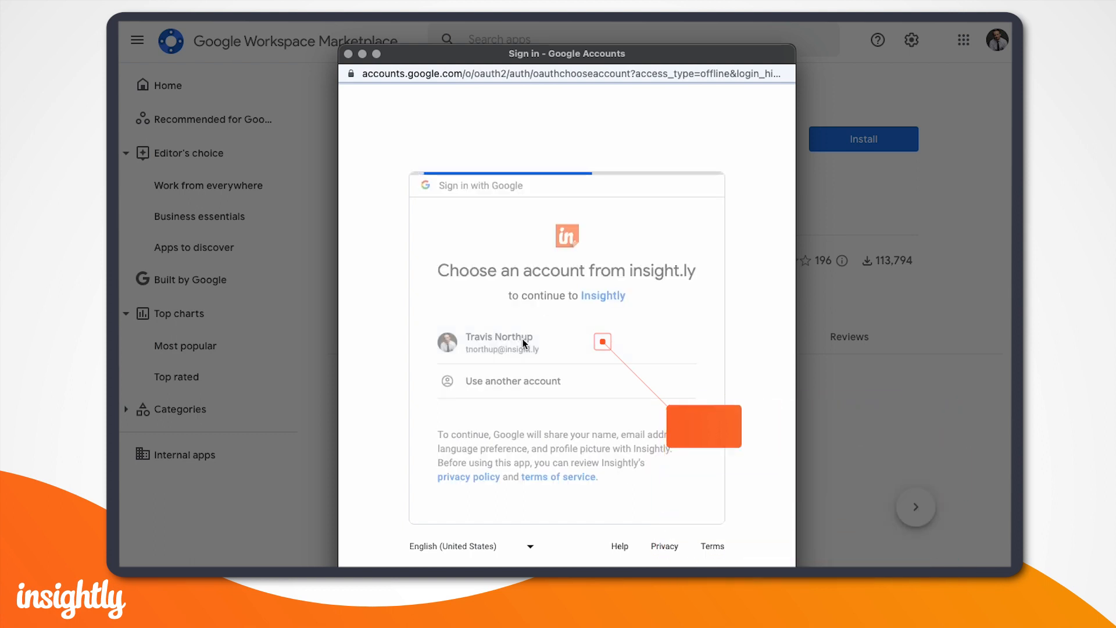
Choose the Google account, finish the installation and dismiss the confirmation
click(500, 342)
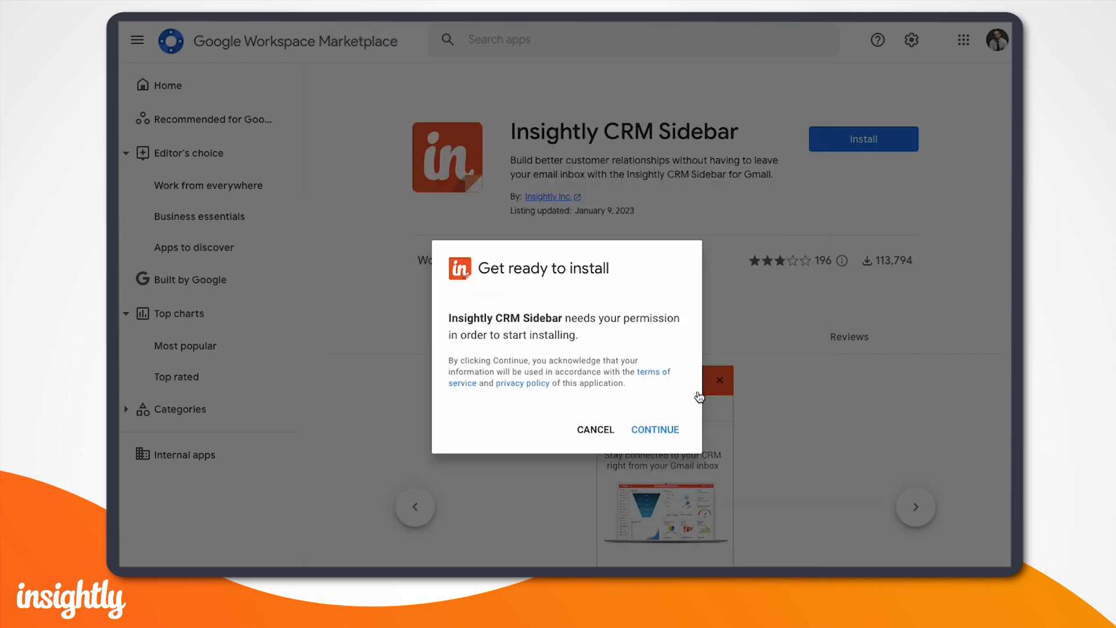
click(654, 429)
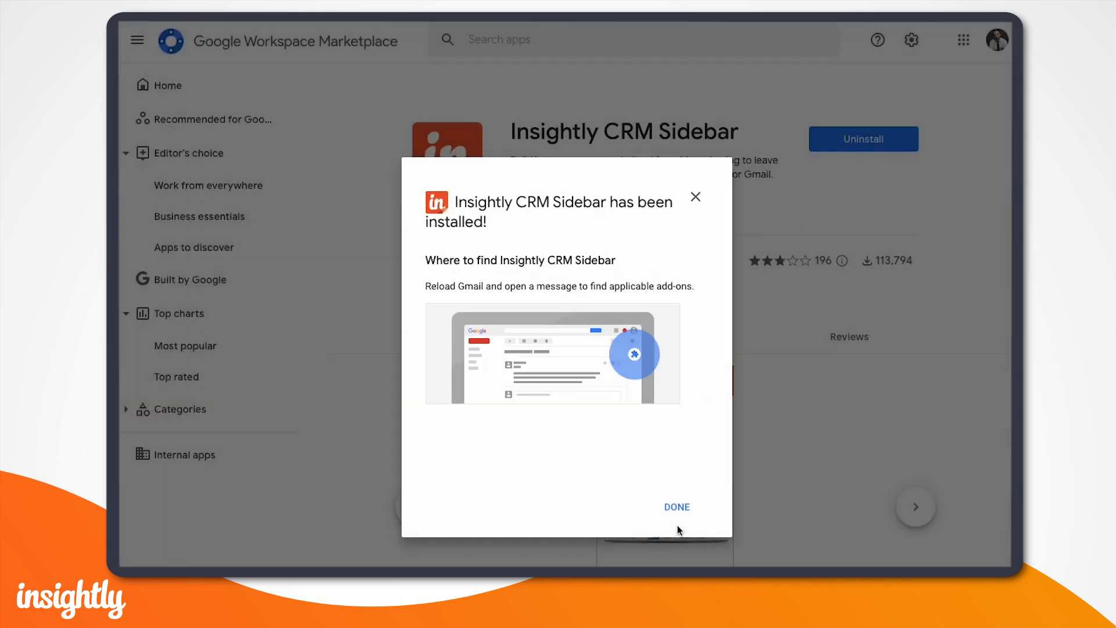
click(675, 506)
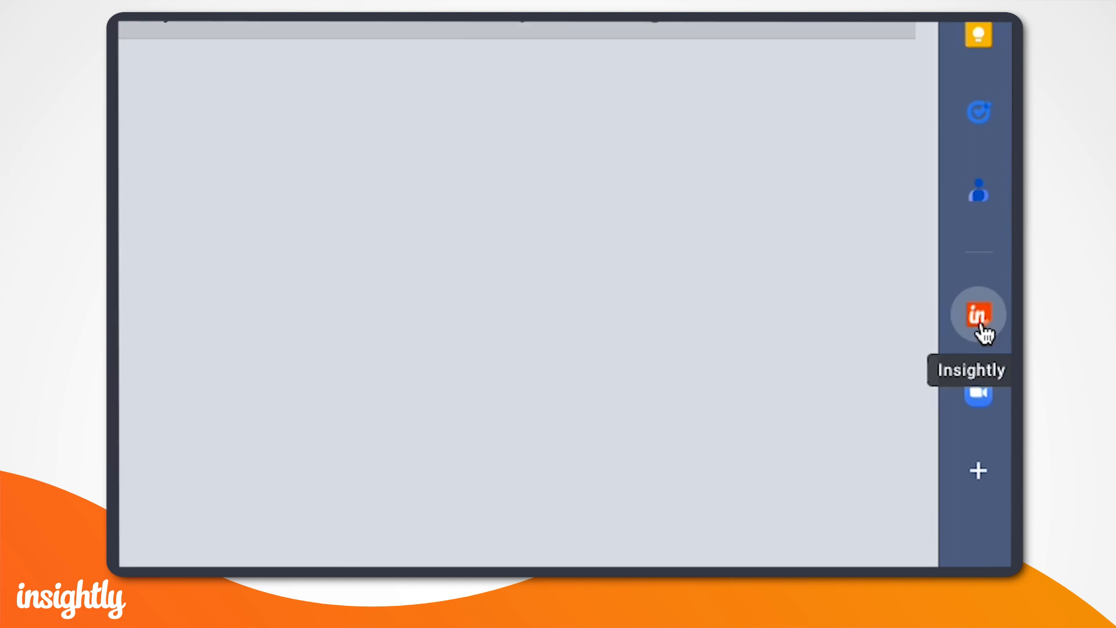
Show the Insightly sidebar beside the Gmail inbox via its side-panel icon
click(978, 315)
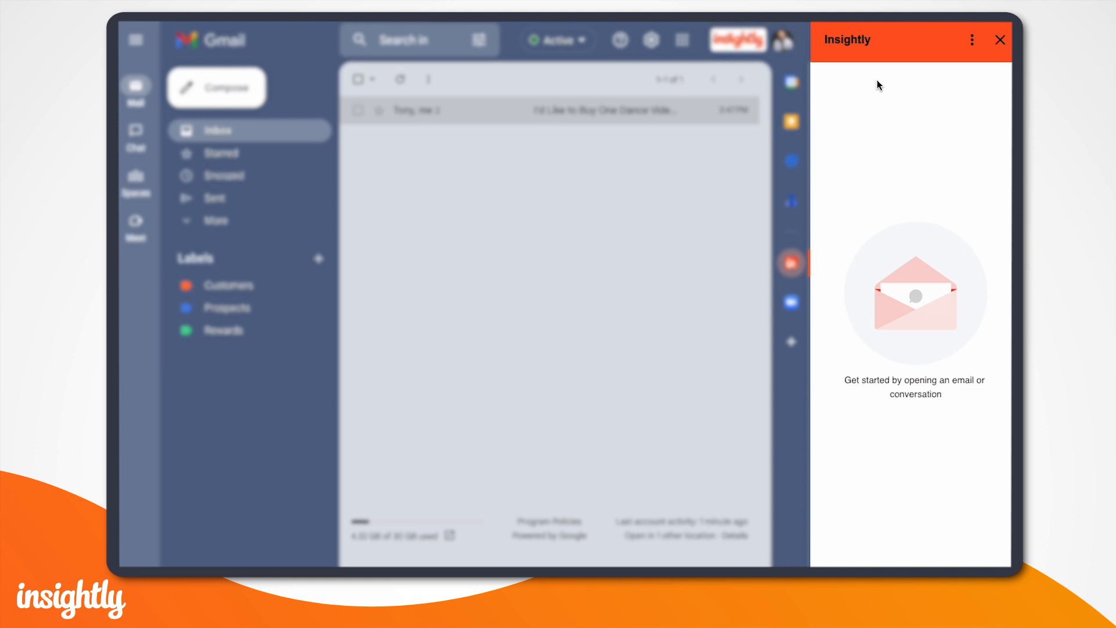
mouse_move(962, 202)
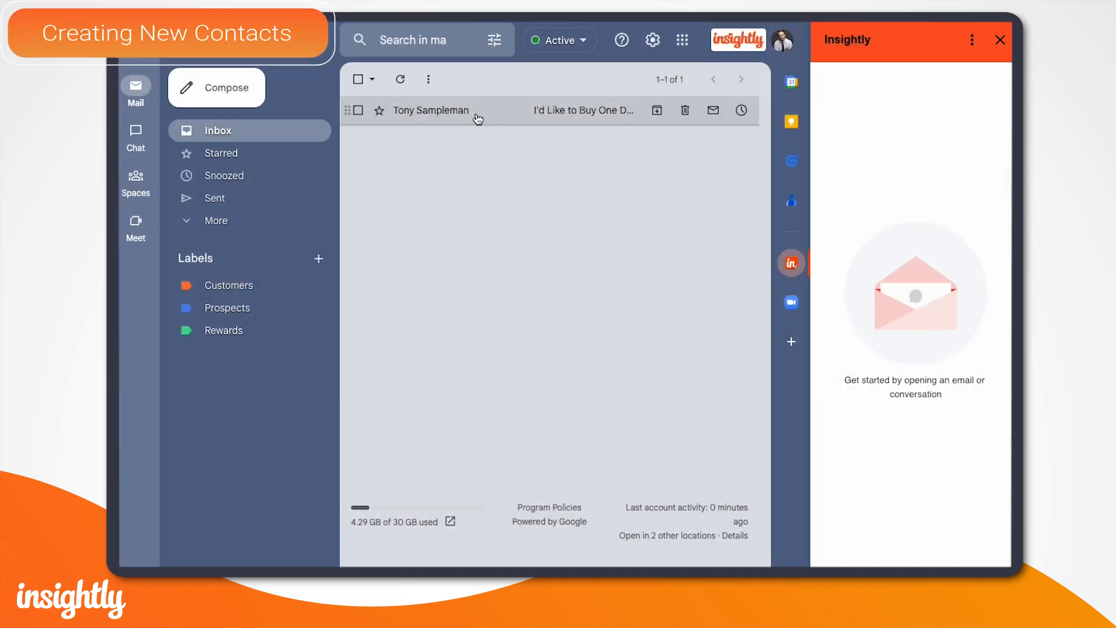
Save the dance video email's sender, Tony Sampleman, as a new Insightly contact from the prefilled fields
click(430, 110)
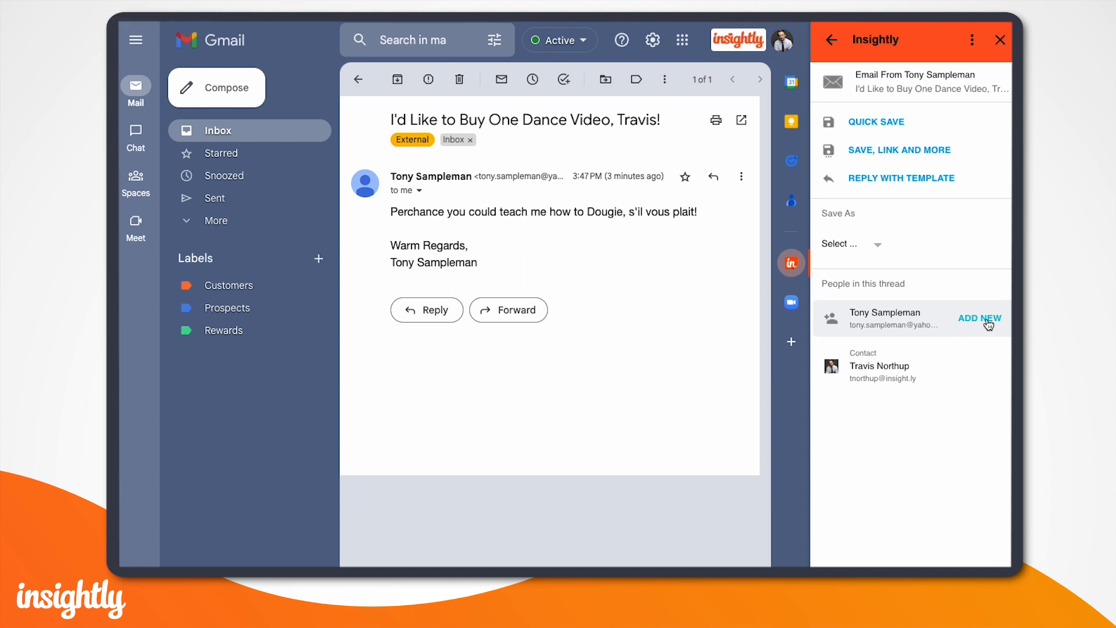
click(979, 318)
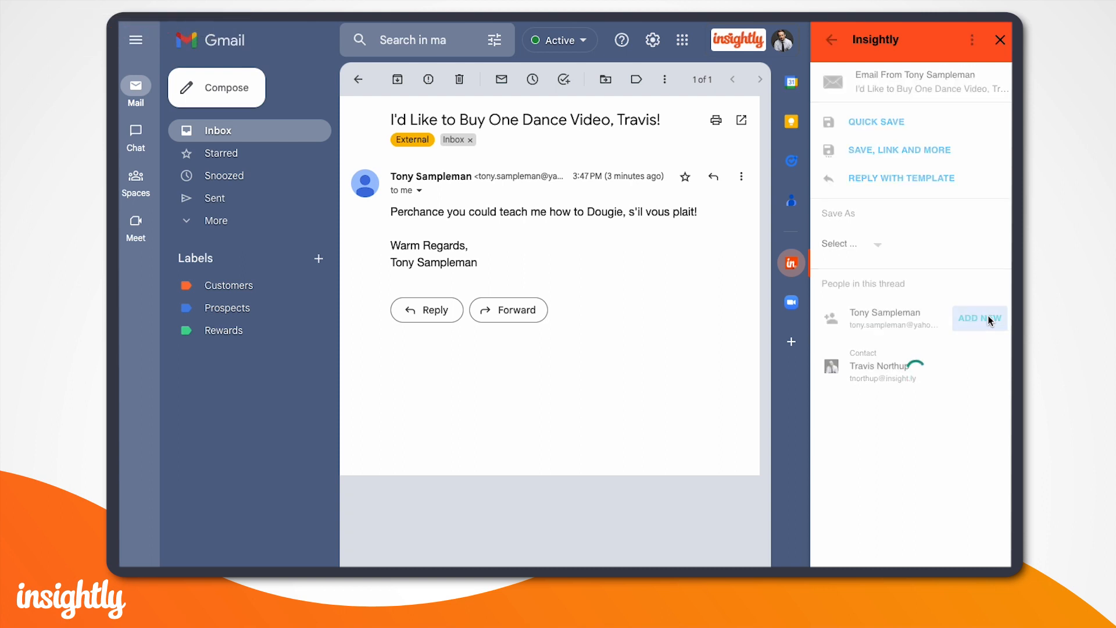
click(979, 319)
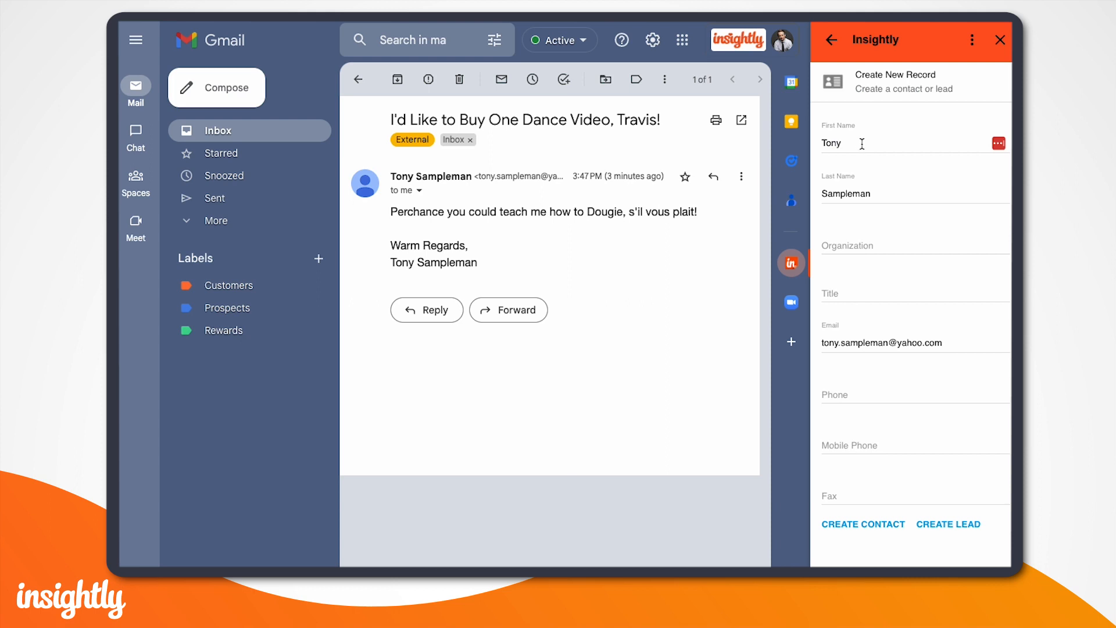
mouse_move(900, 350)
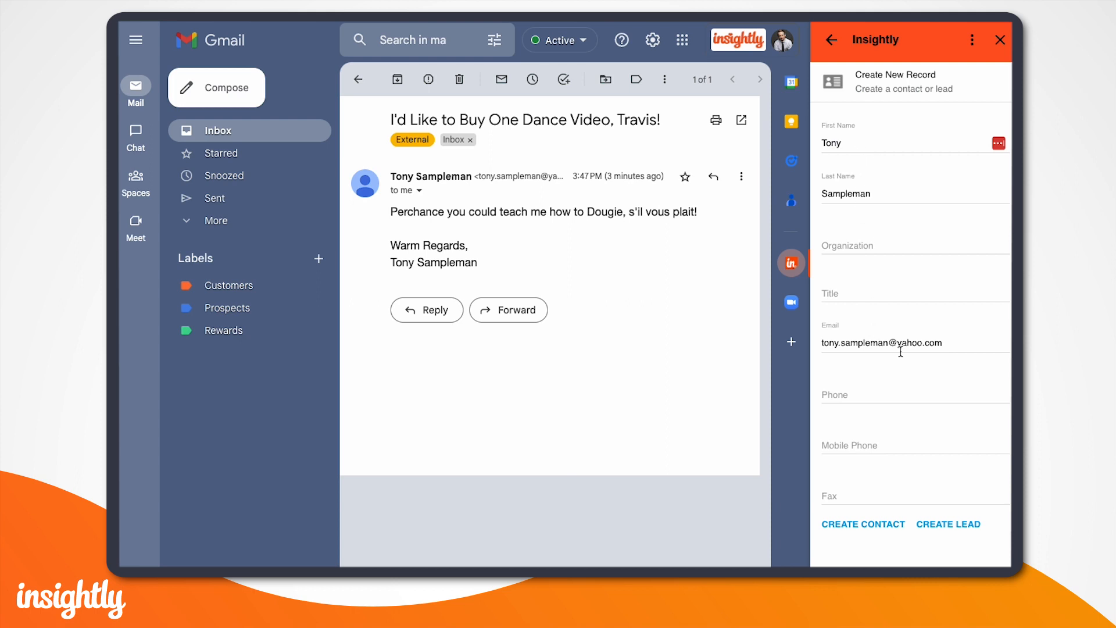
mouse_move(904, 496)
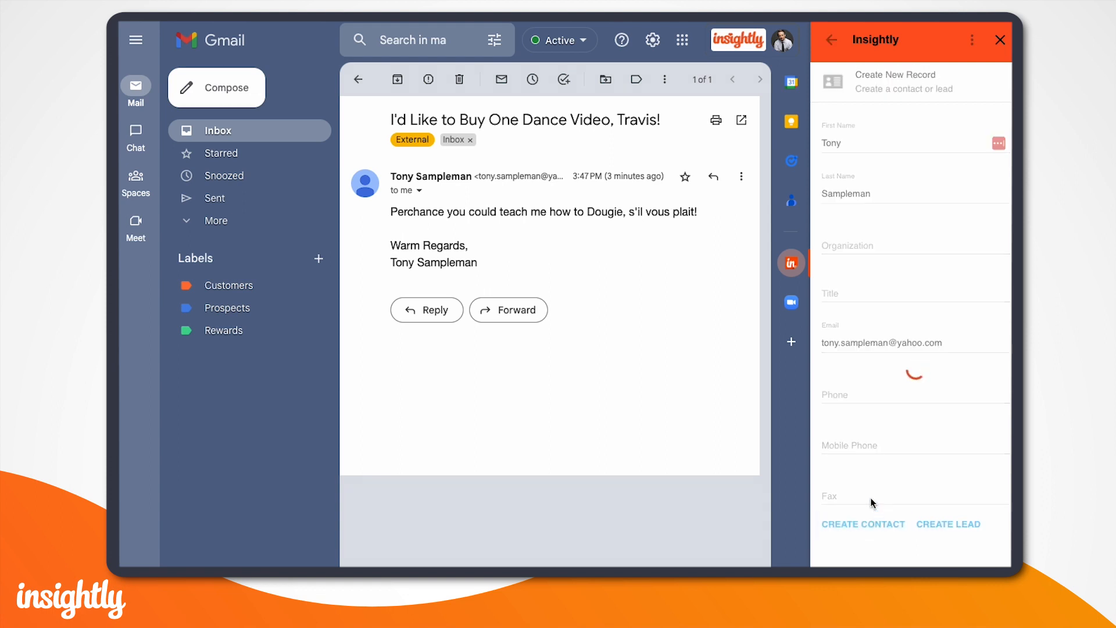
click(861, 525)
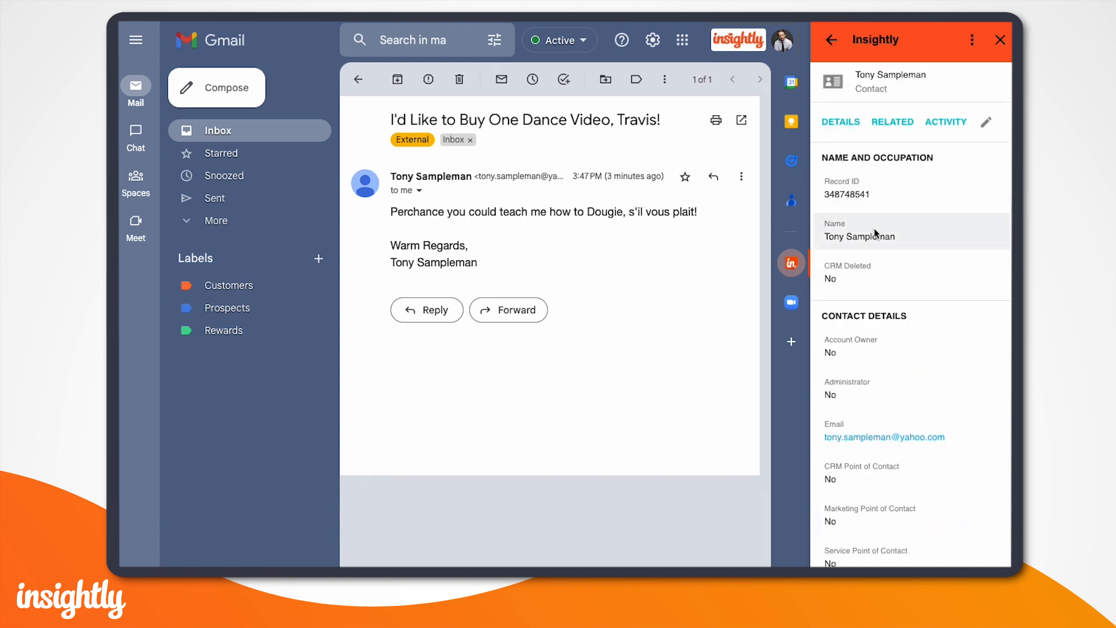
scroll(down, 3)
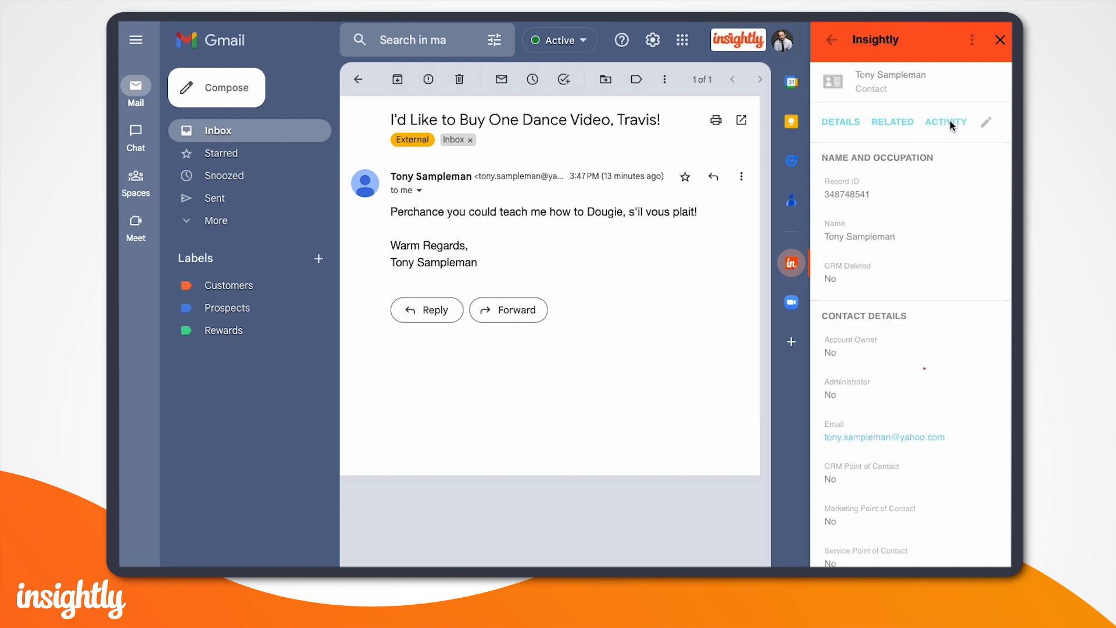
Add a task named 'Send Tony Contract' for Tony with a due date picked from the calendar
click(946, 122)
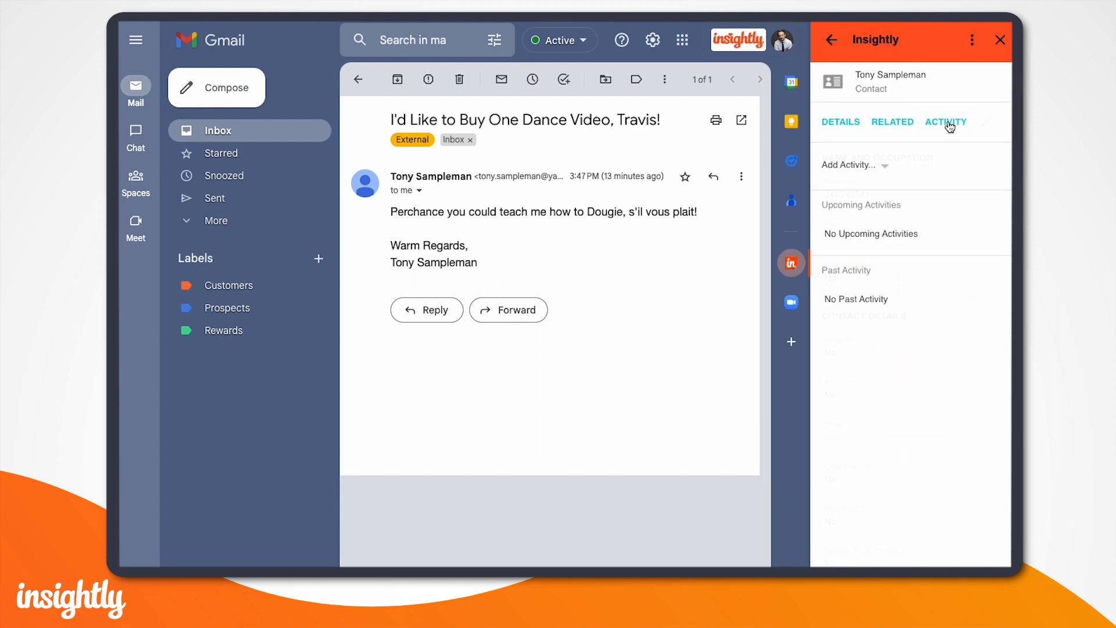
click(851, 164)
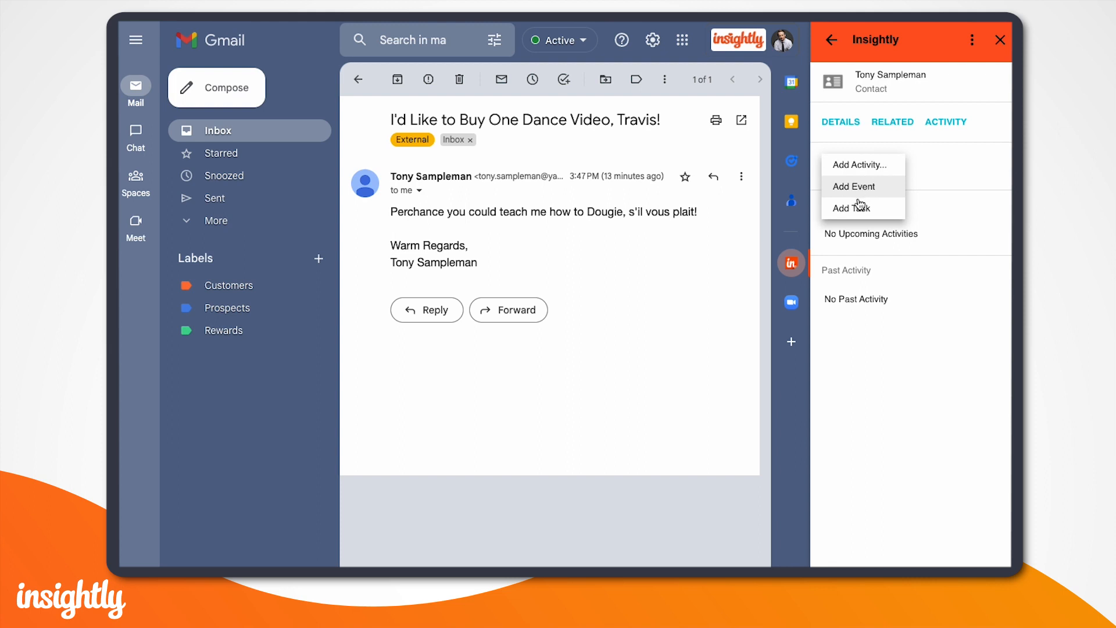
click(848, 207)
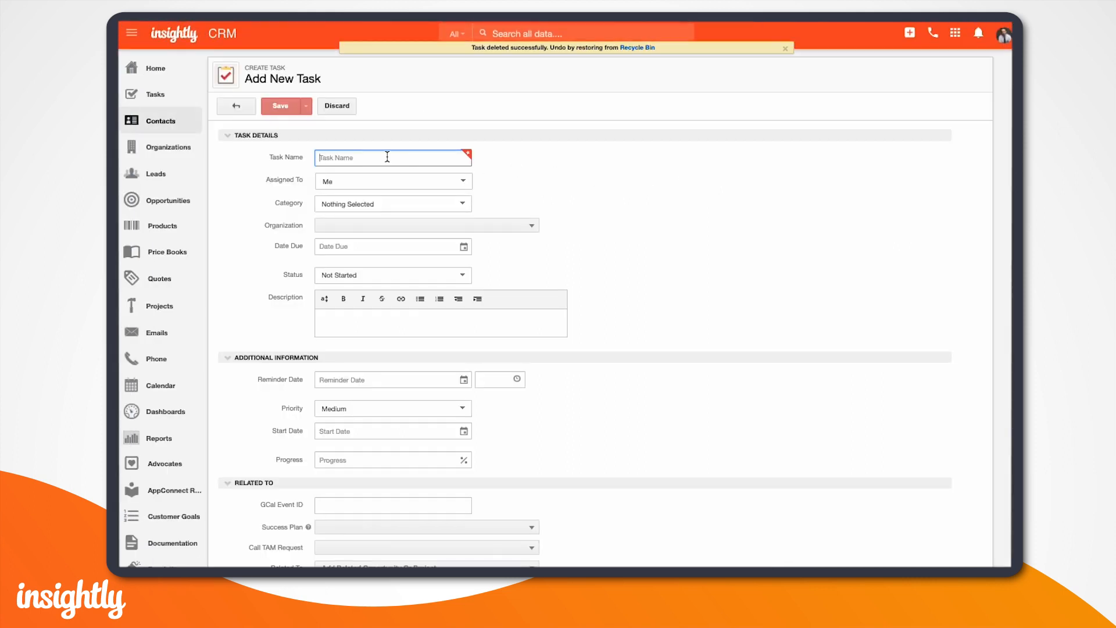
text(Send Tony C)
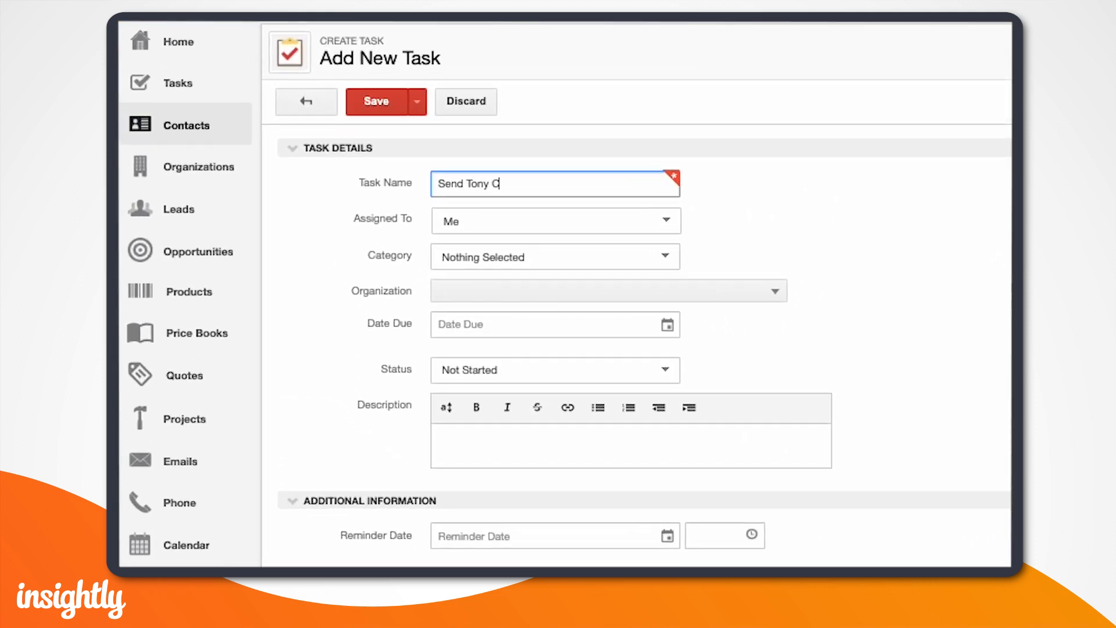
click(554, 325)
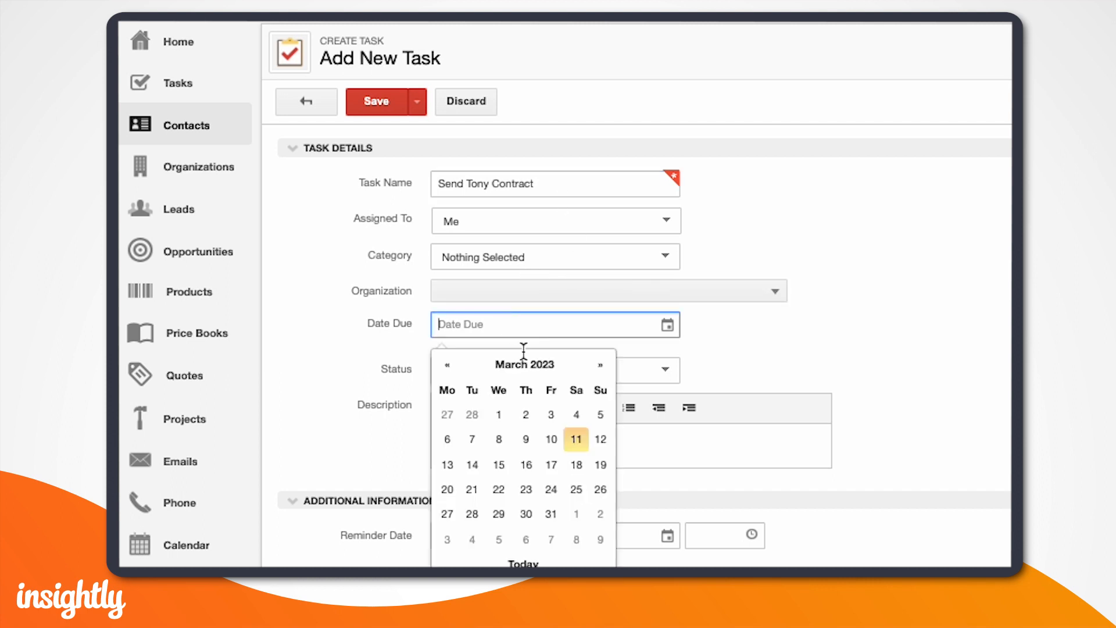
click(375, 101)
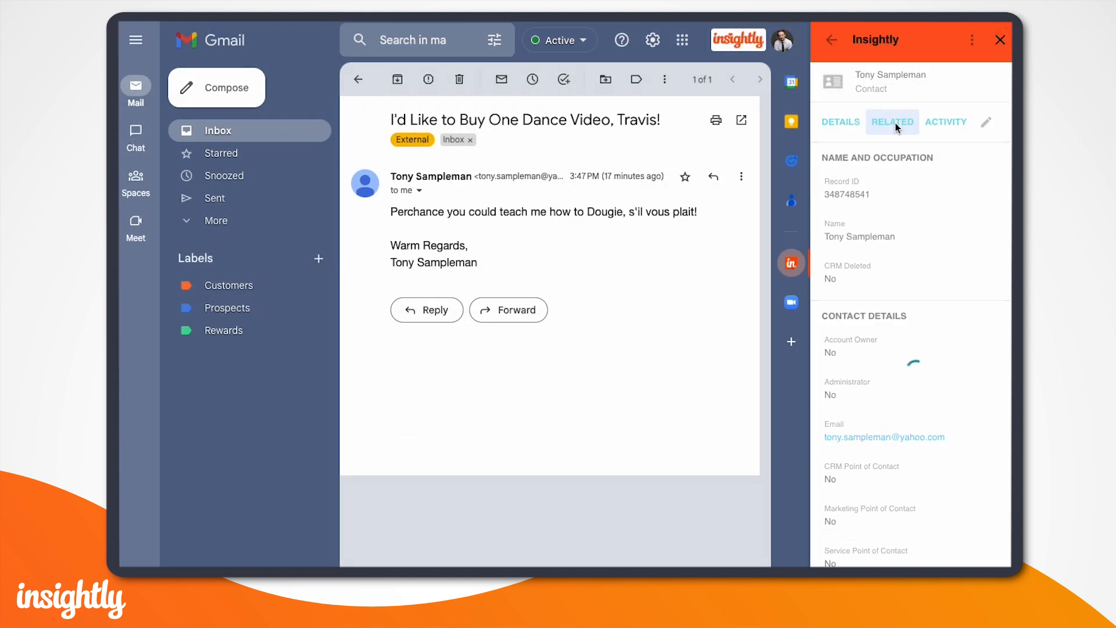
In Tony's Related view, start a link and pick the opportunity record type to search
click(891, 123)
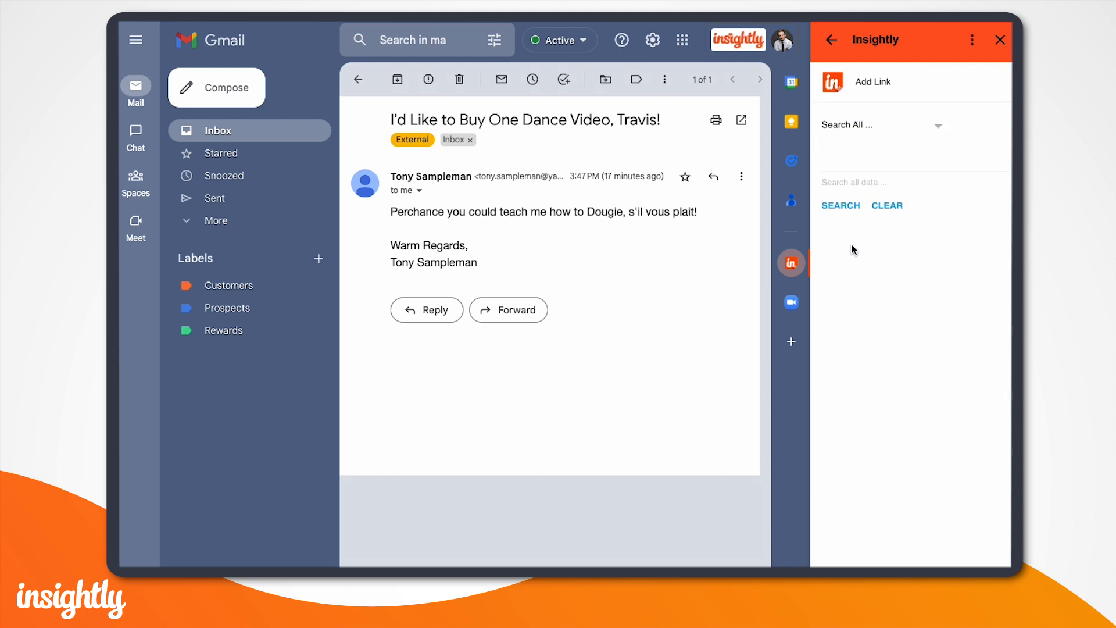
click(937, 124)
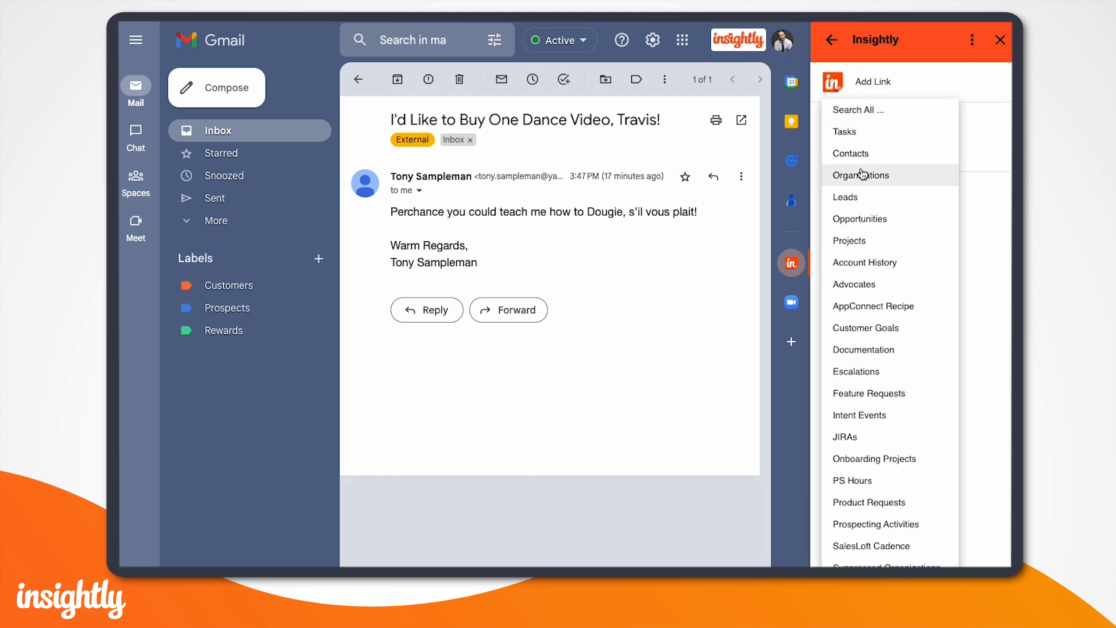
click(859, 219)
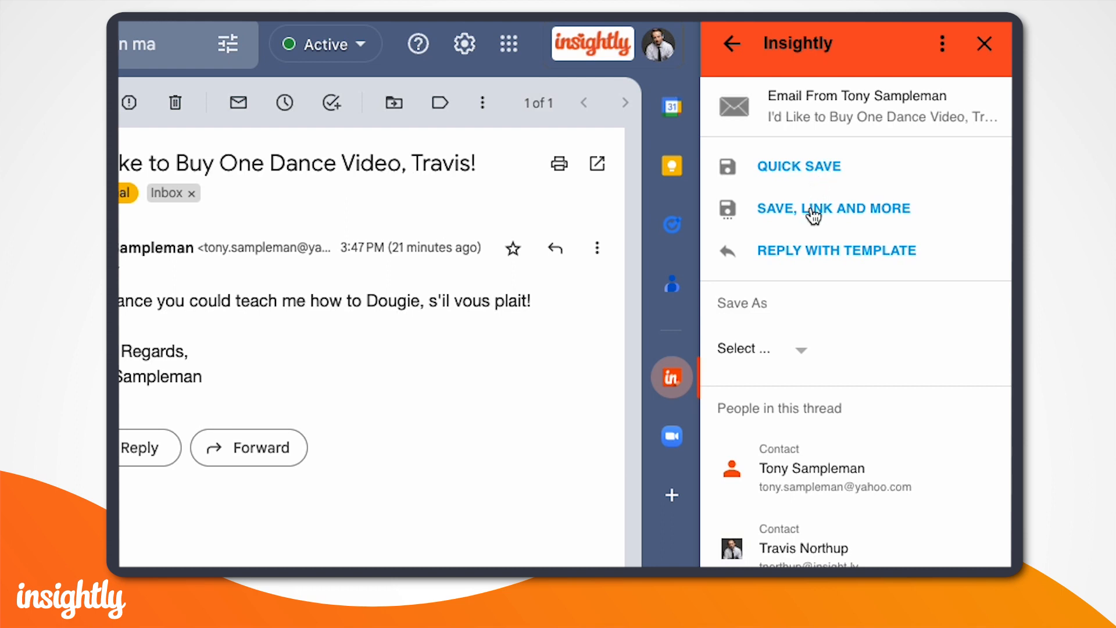
click(833, 209)
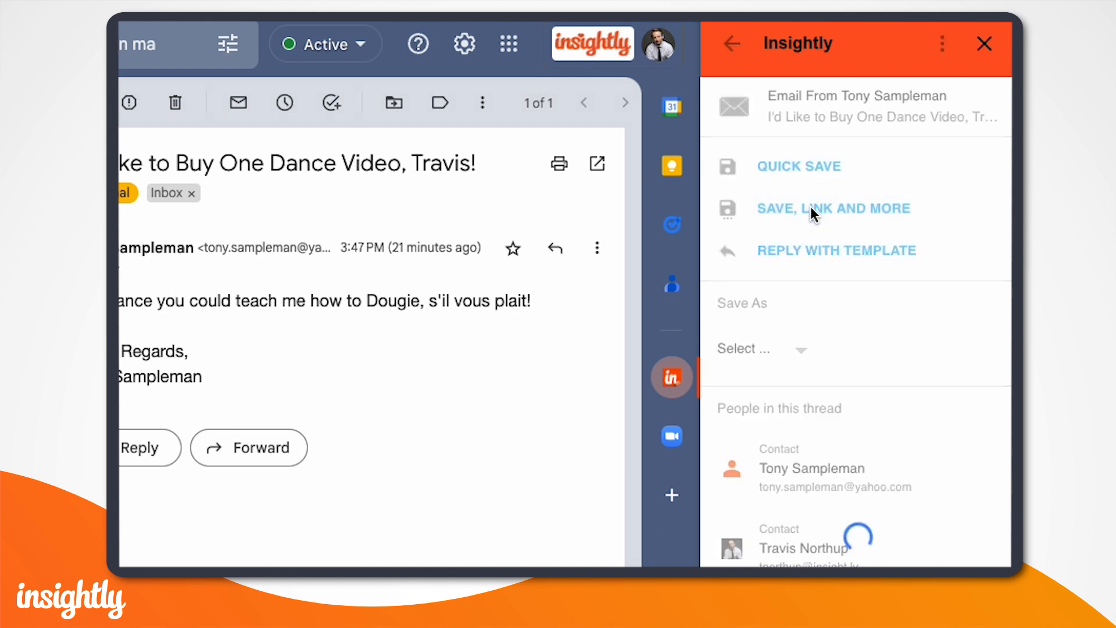
click(834, 208)
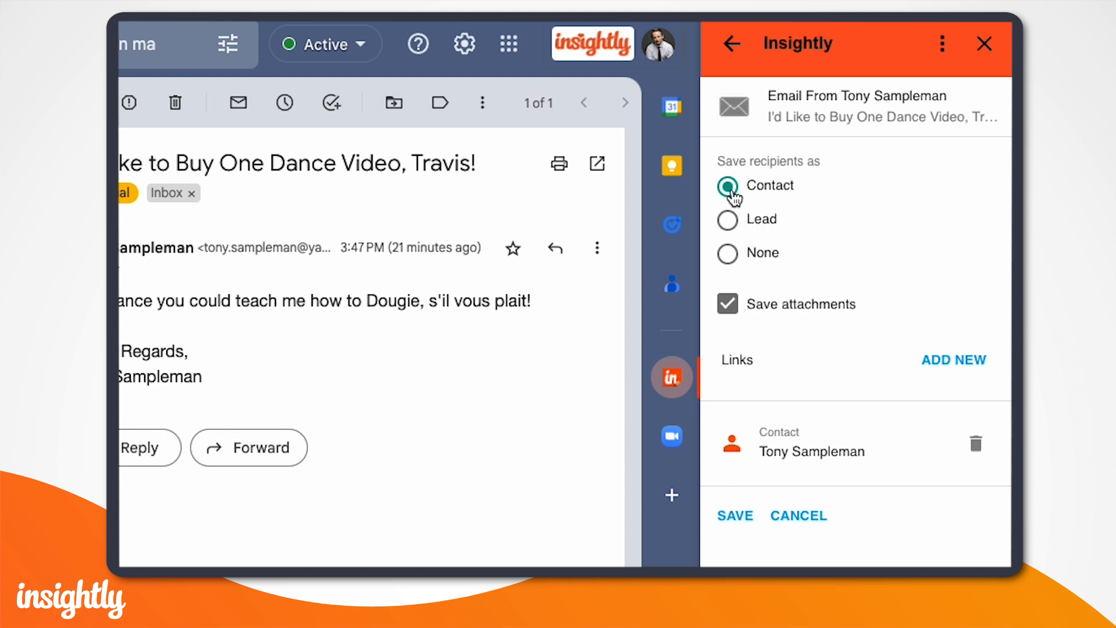
mouse_move(730, 258)
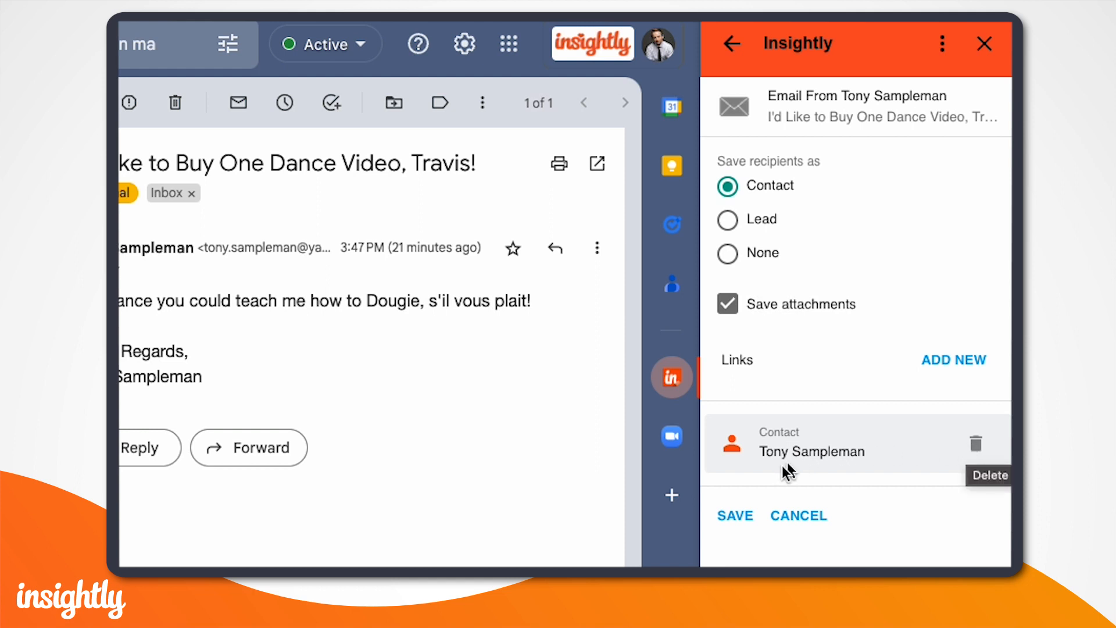
click(735, 515)
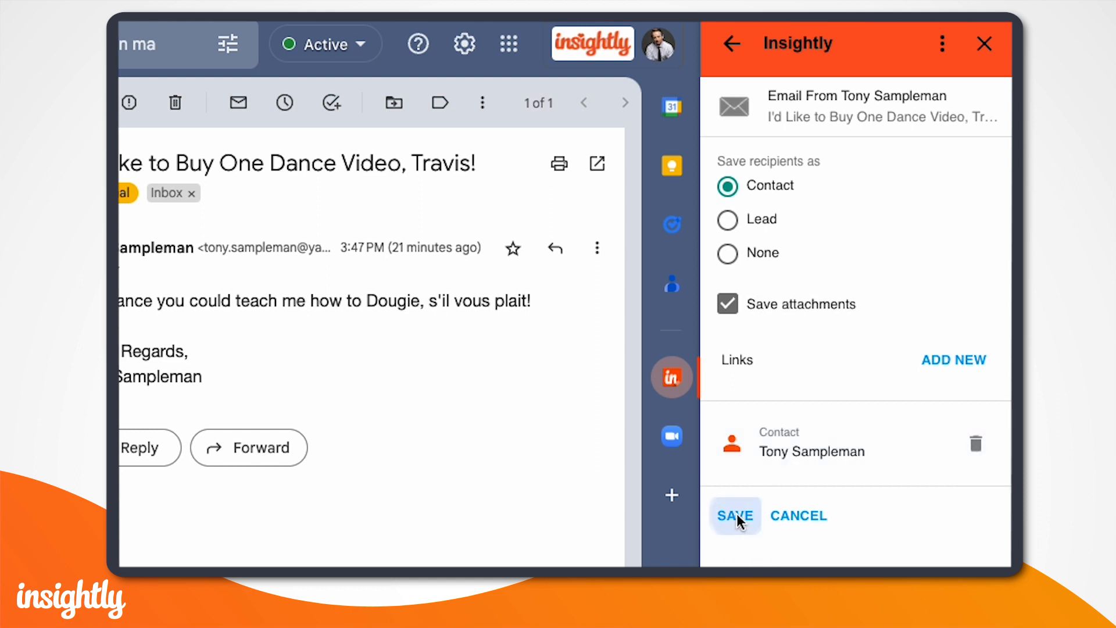
click(735, 515)
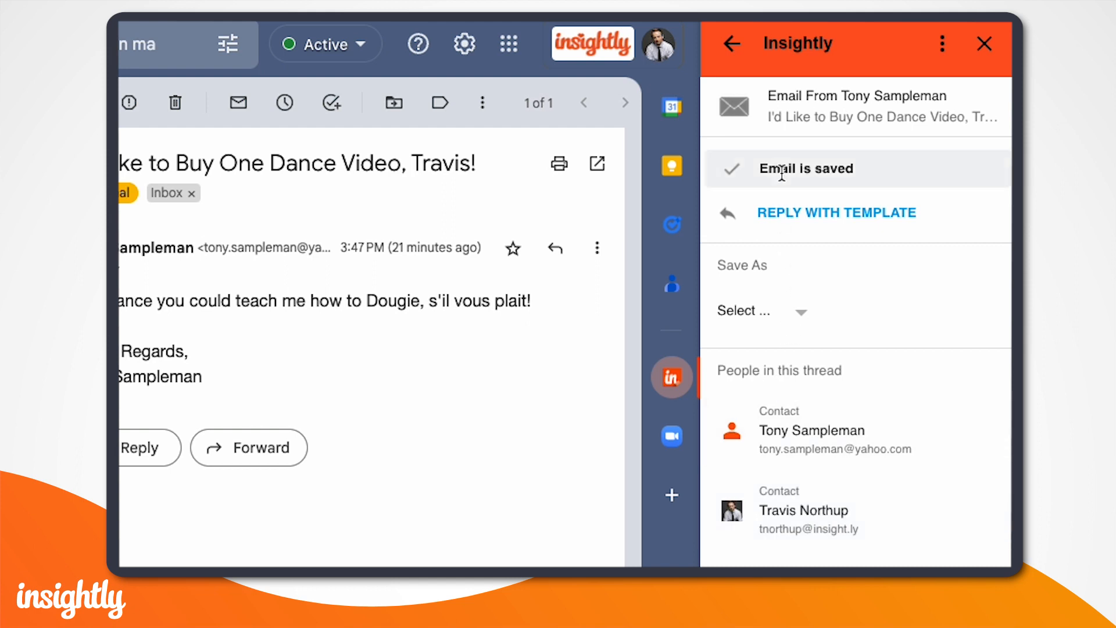
mouse_move(783, 179)
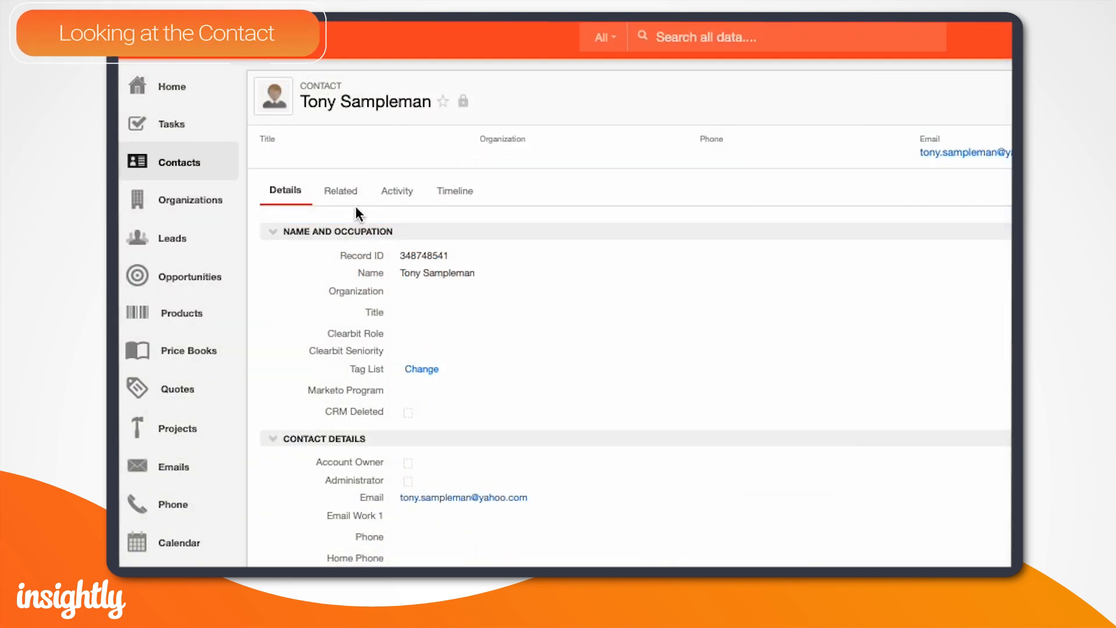
From Tony's record, open the saved 'Re: I'd Like to Buy One Dance Video' email record
click(341, 190)
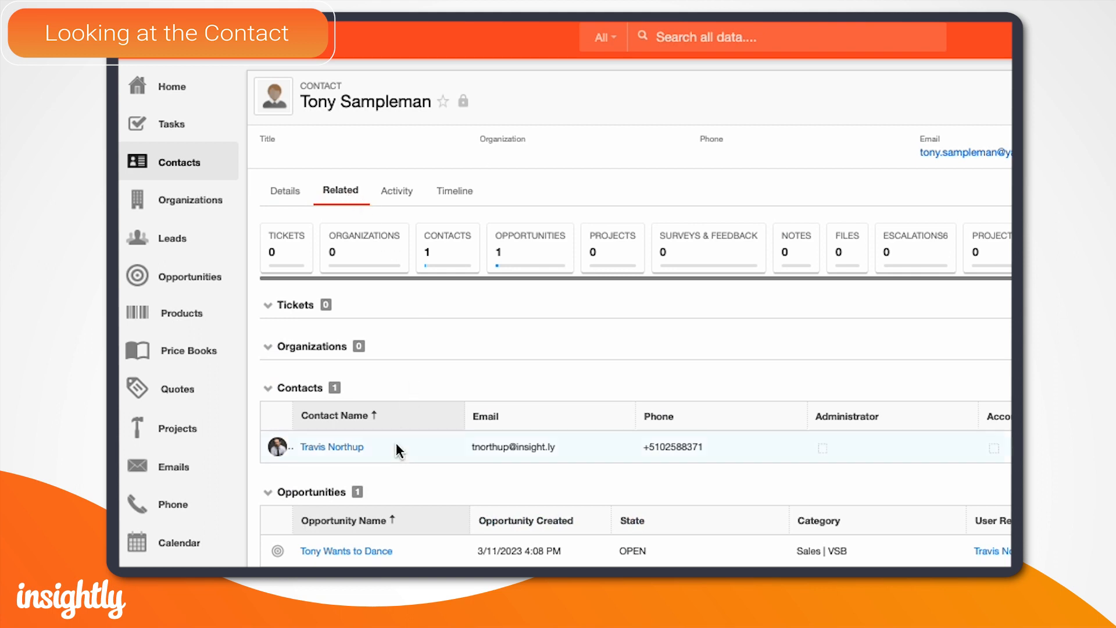
scroll(down, 3)
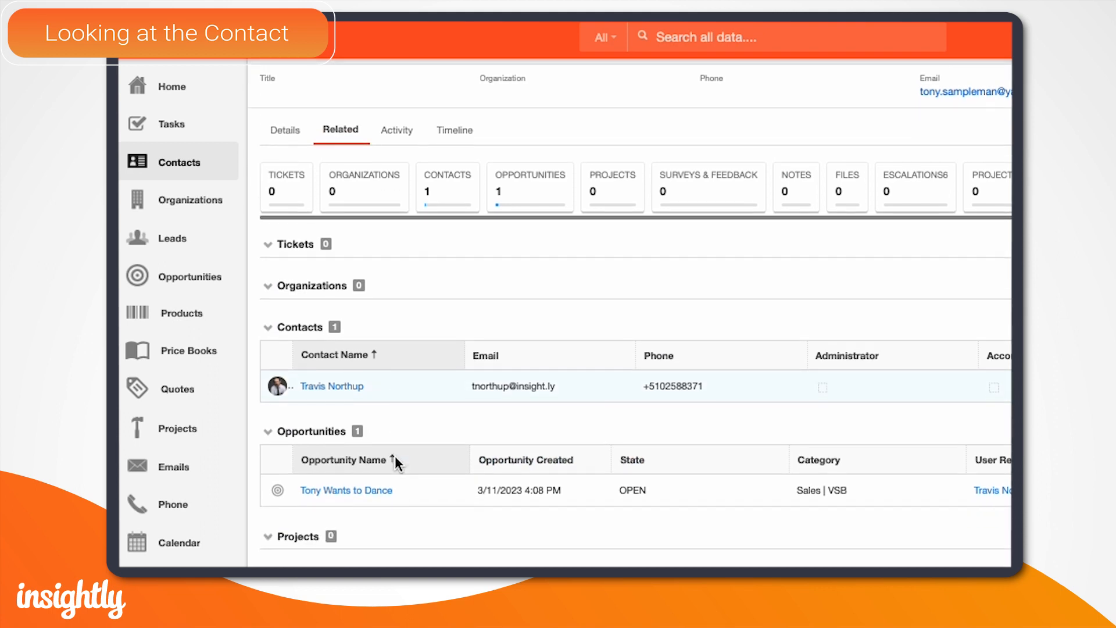
mouse_move(347, 489)
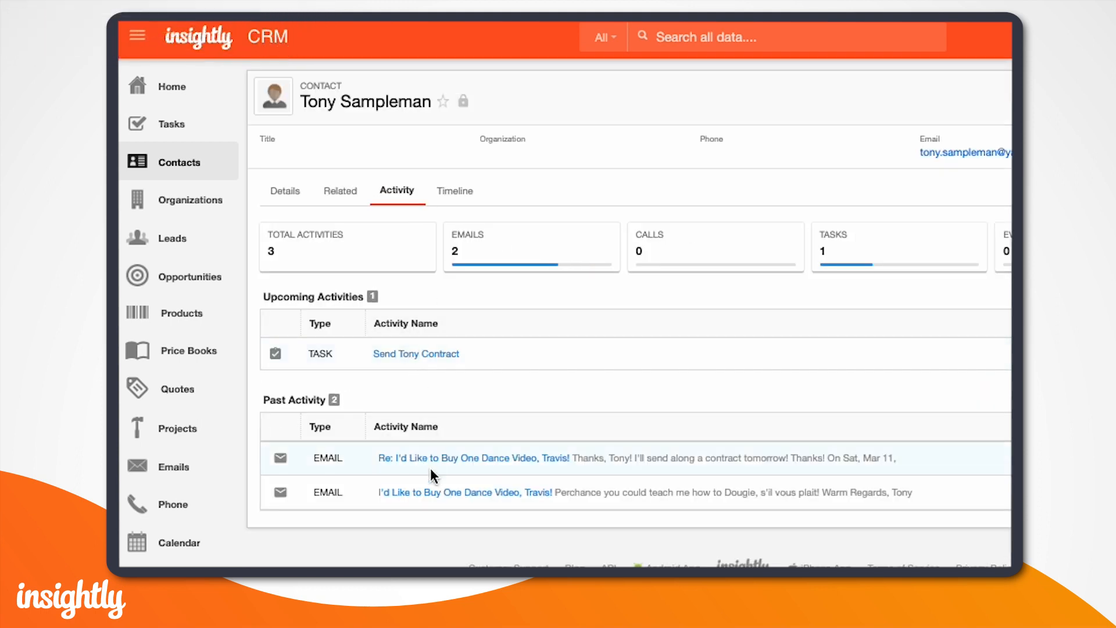
mouse_move(499, 467)
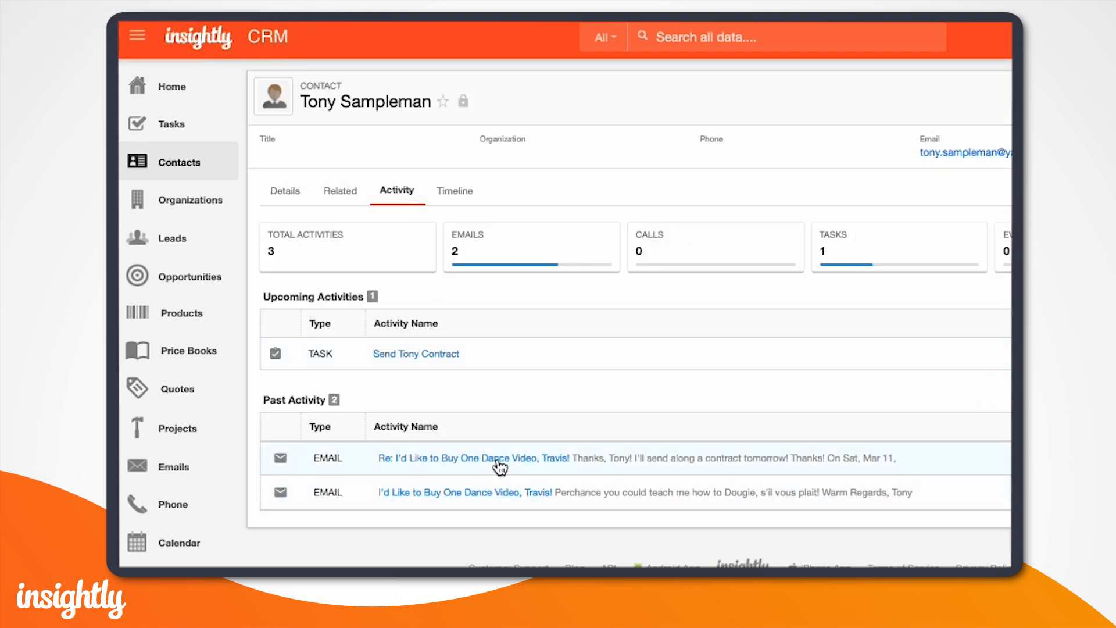
click(472, 458)
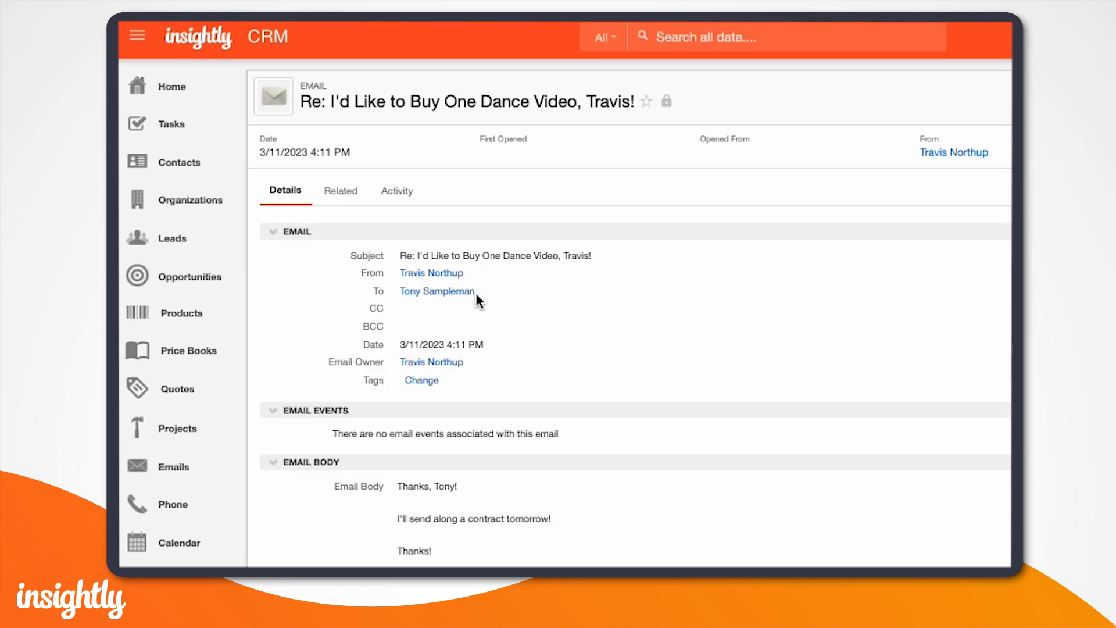